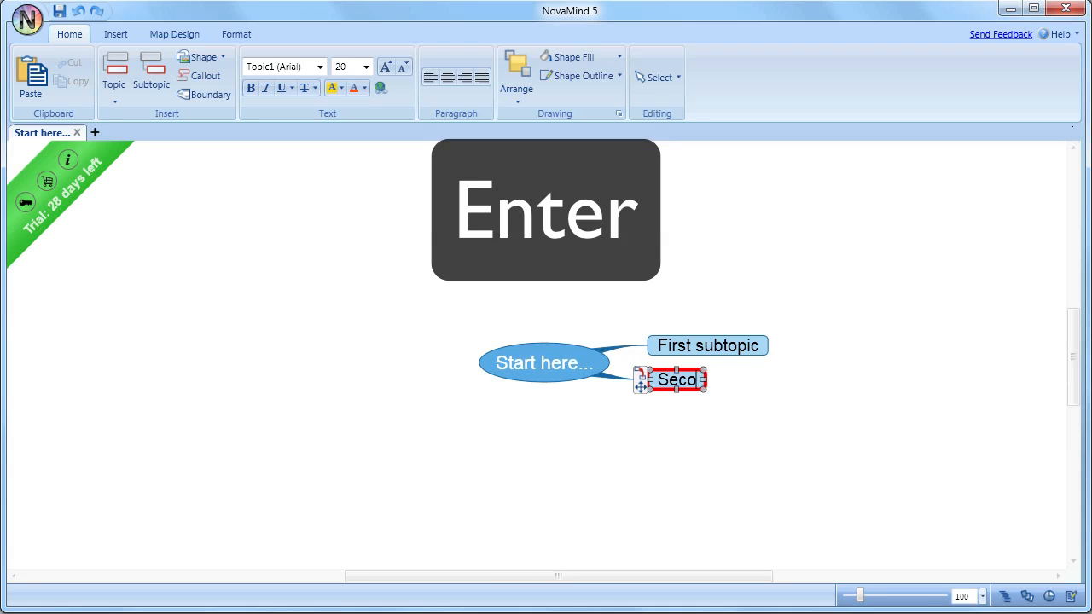
Step: Insert a topic before Second and name it Above
key(Shift+Enter)
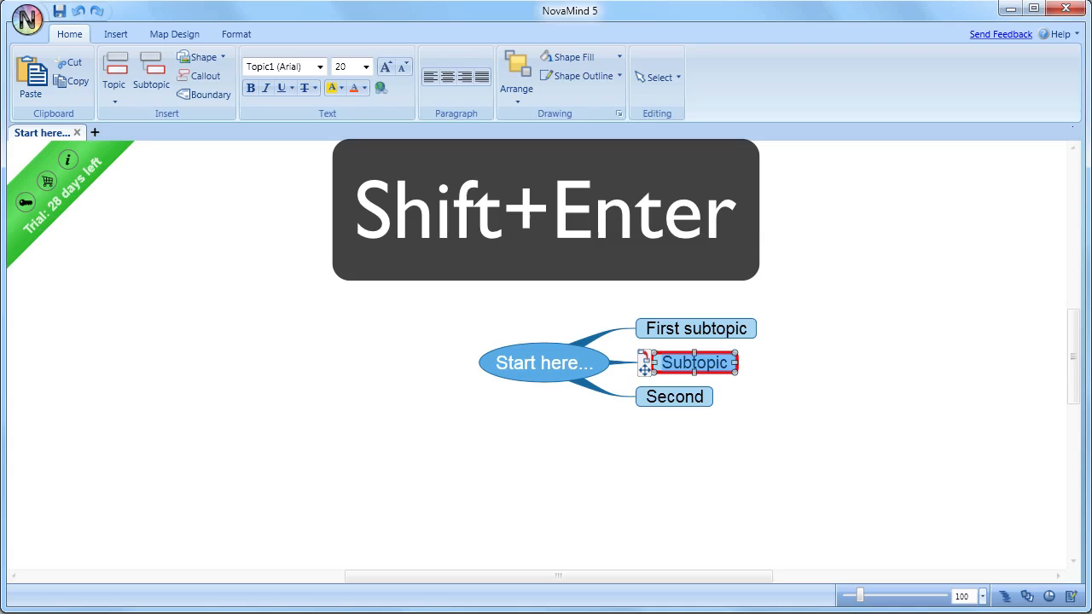
text(Above)
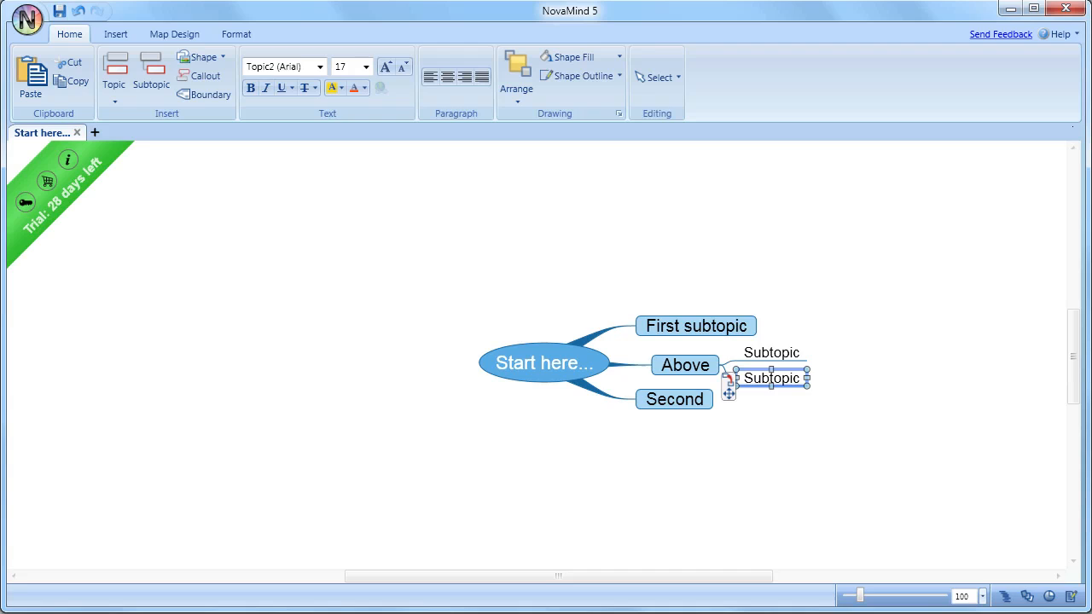
mouse_move(177, 208)
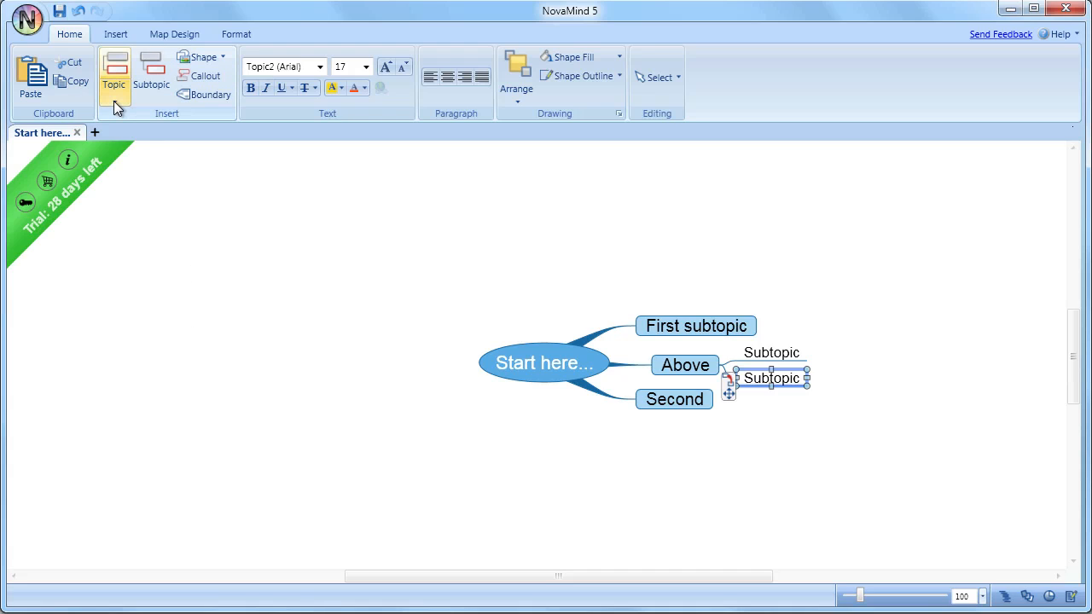
mouse_move(118, 98)
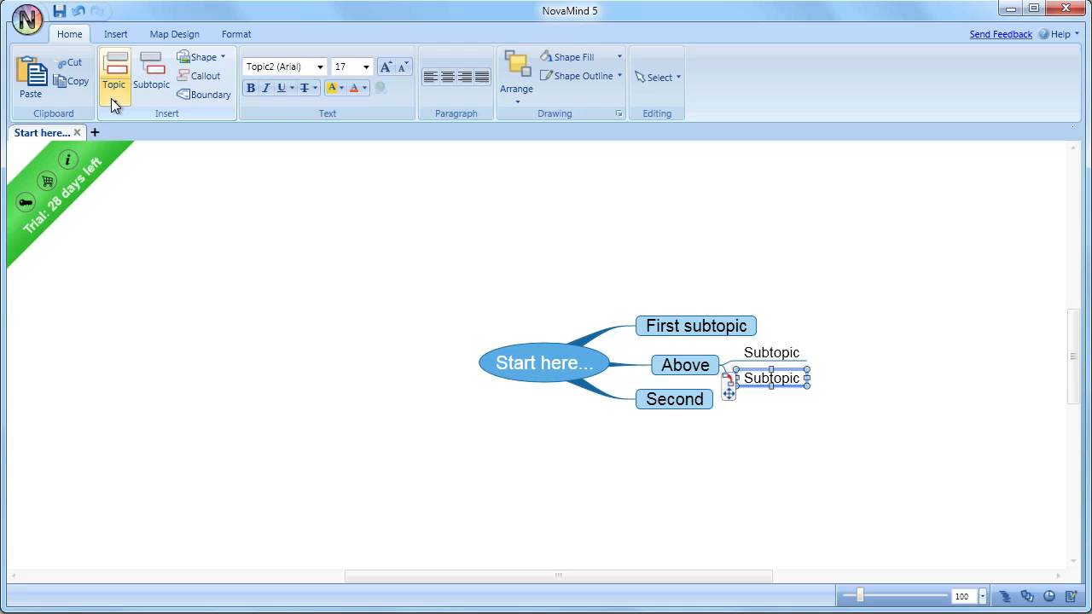
Step: Insert a Floating Topic with subtopics, moving two of them to its left side
click(109, 75)
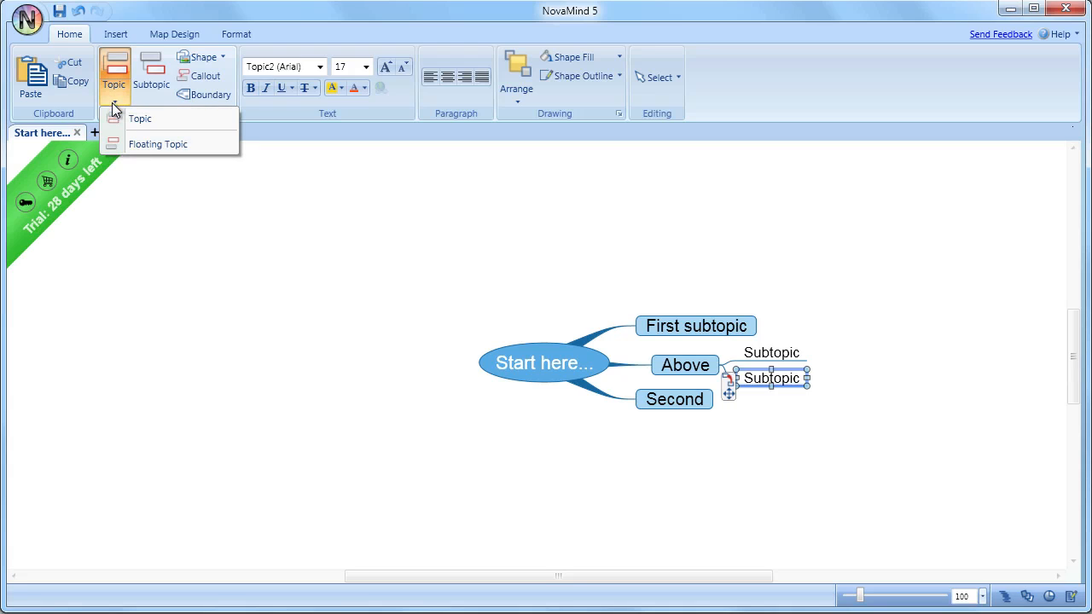
mouse_move(157, 144)
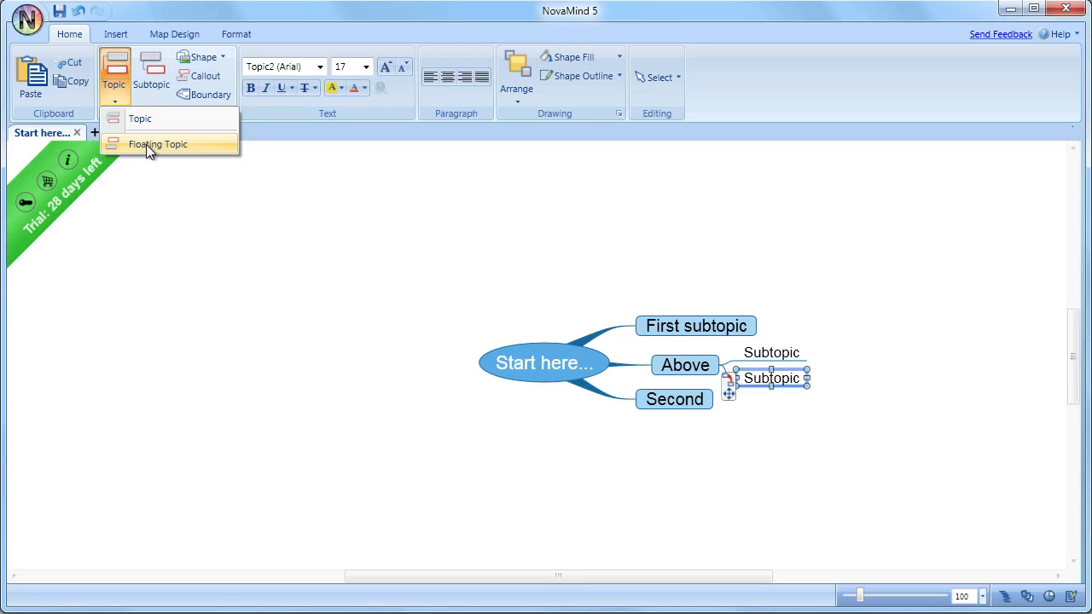
click(157, 143)
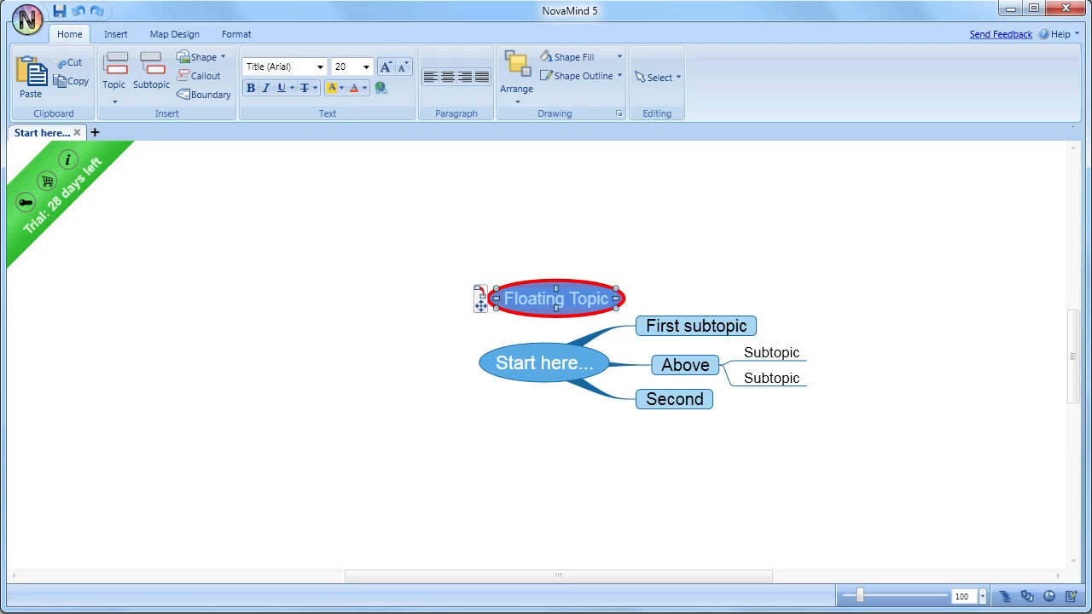
click(150, 72)
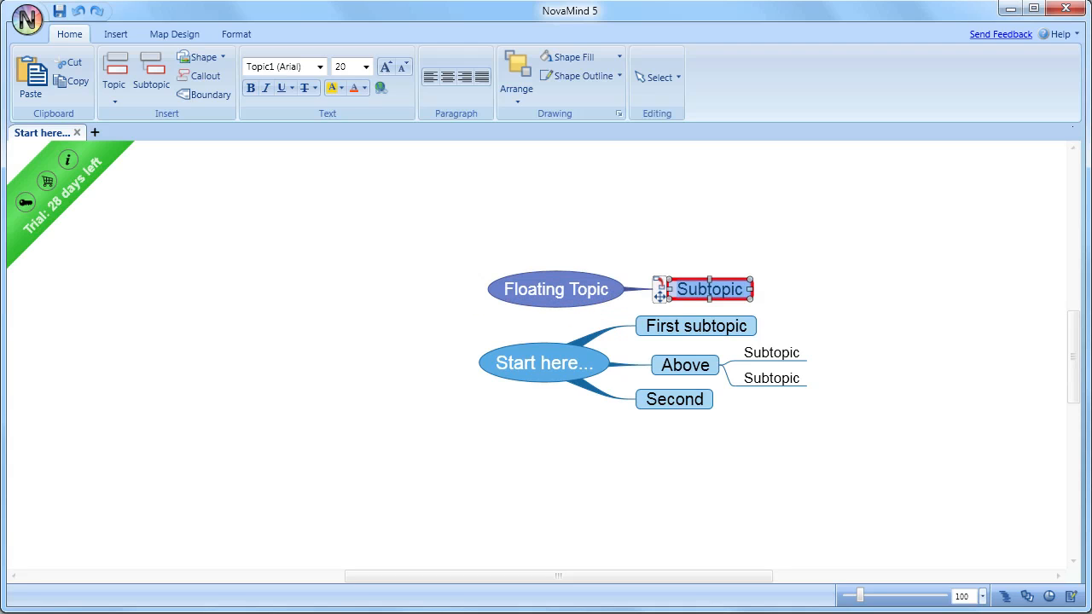
drag(703, 290, 702, 305)
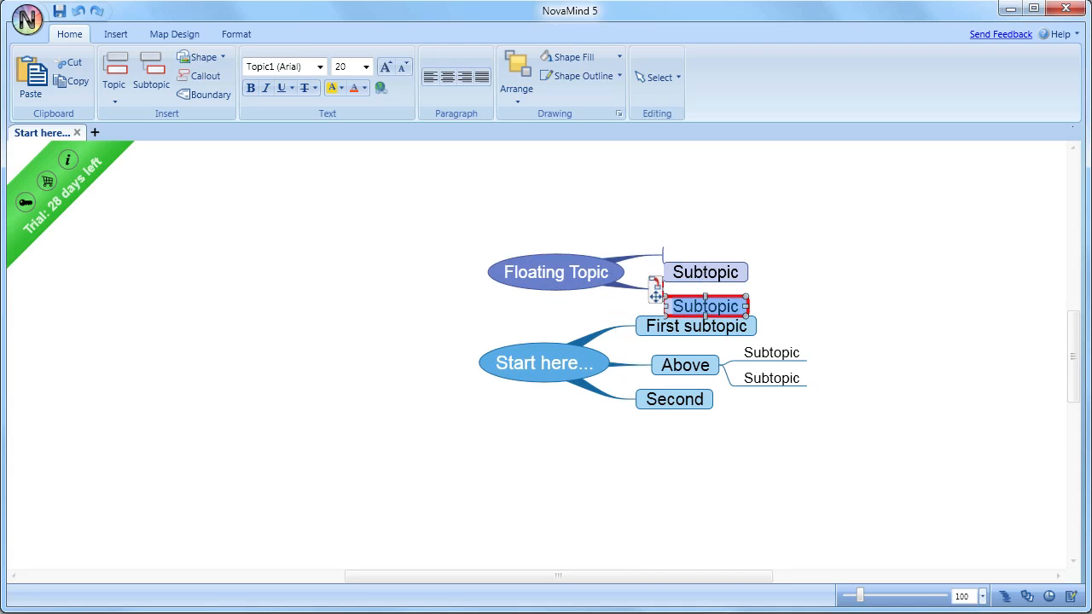
drag(704, 305, 692, 305)
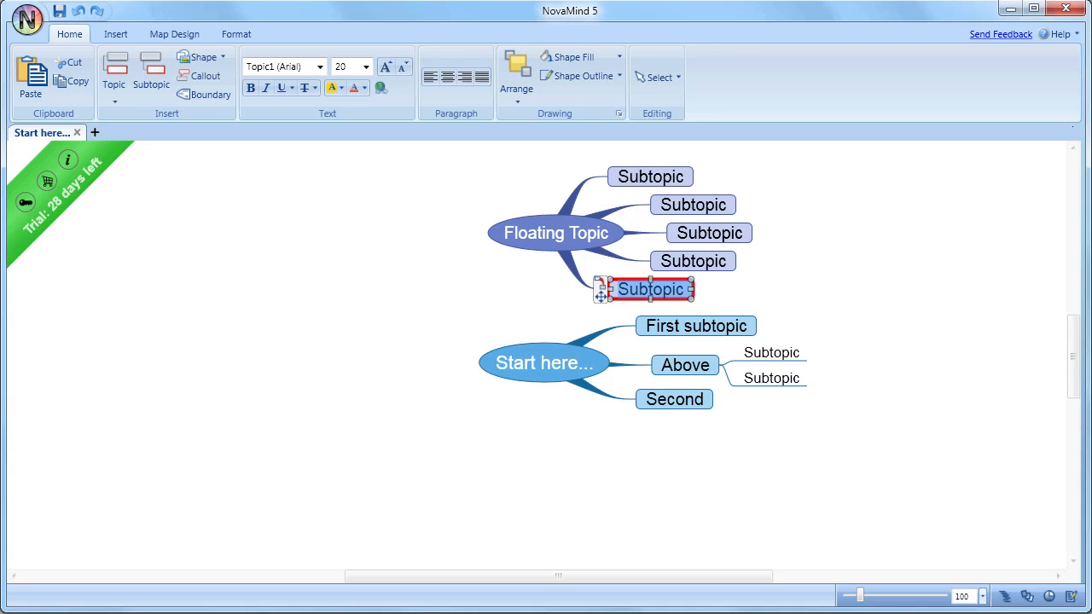
drag(649, 288, 401, 232)
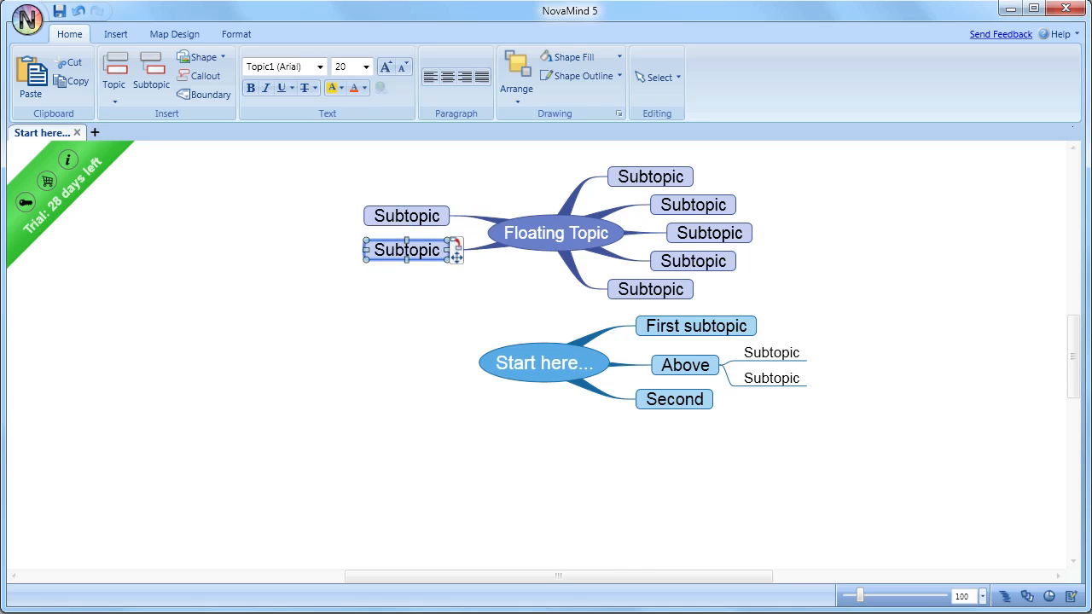
mouse_move(582, 516)
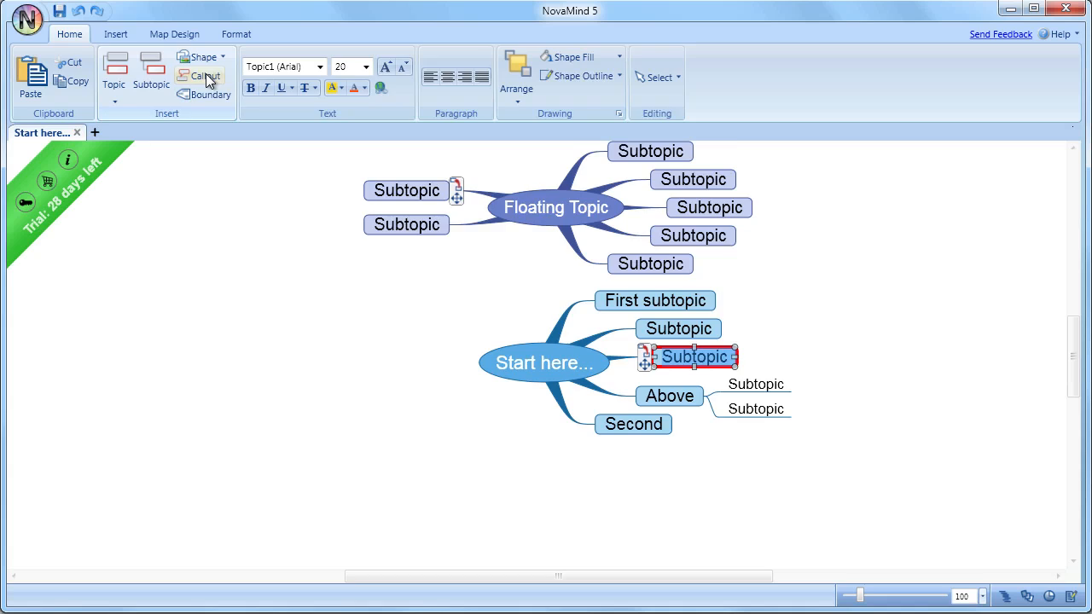
Step: Attach a callout to the selected subtopic and add child subtopics to it
click(197, 75)
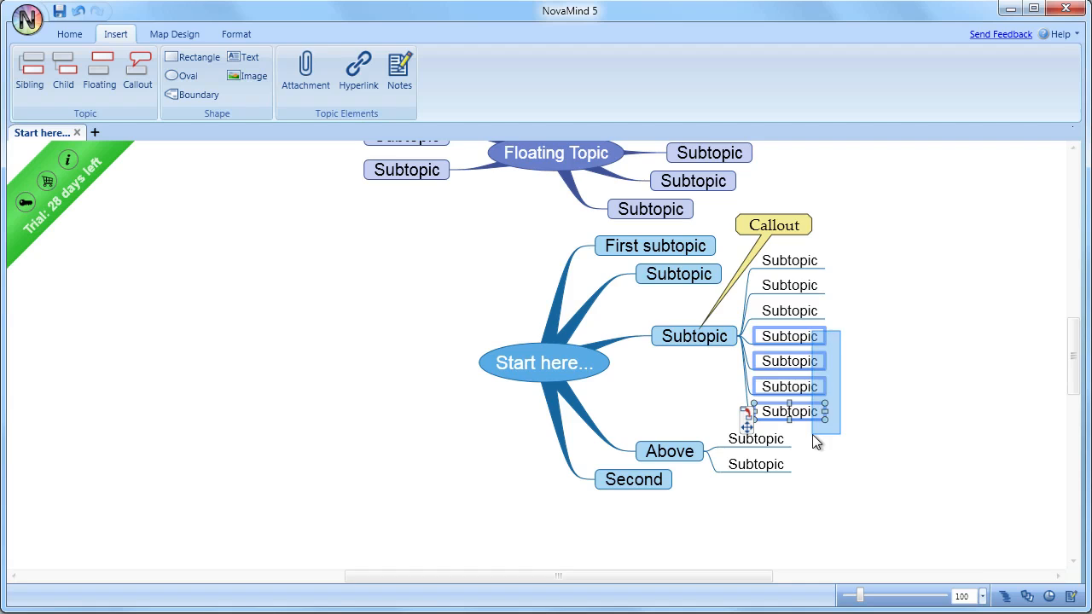
scroll(down, 3)
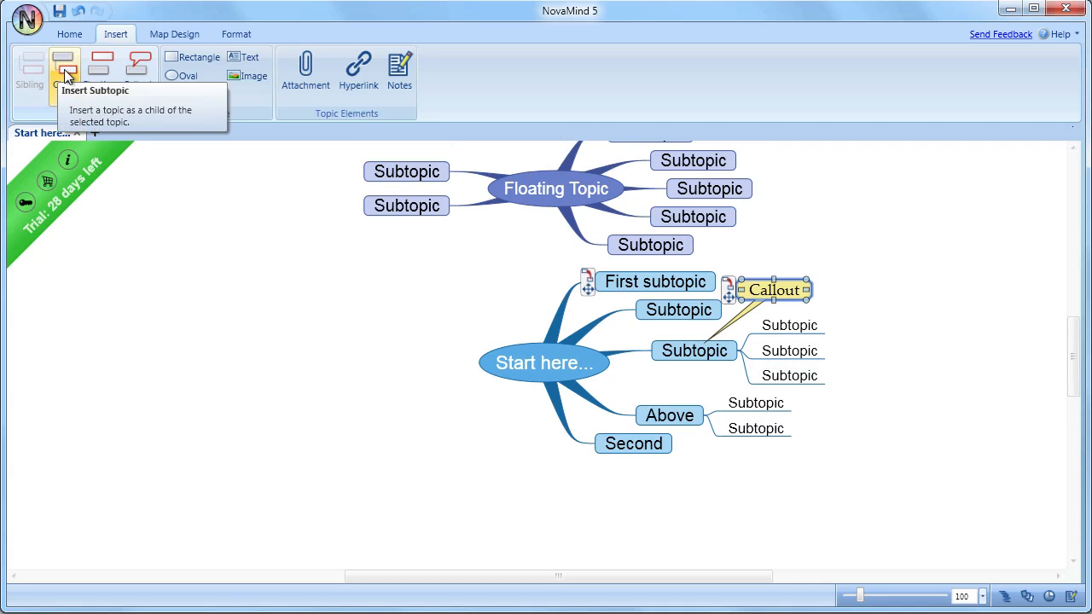
click(64, 68)
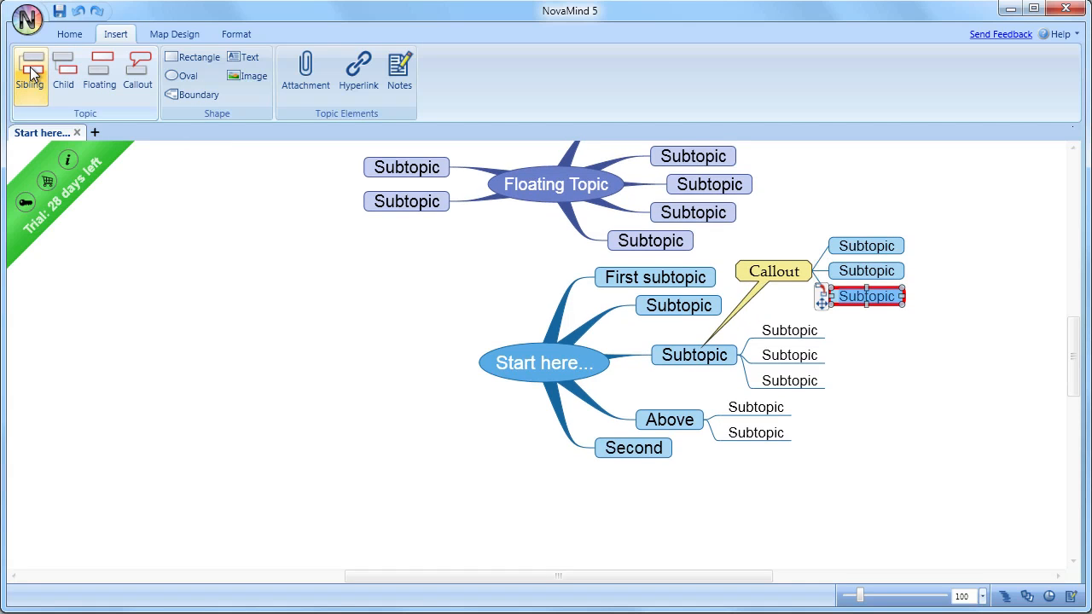
mouse_move(519, 399)
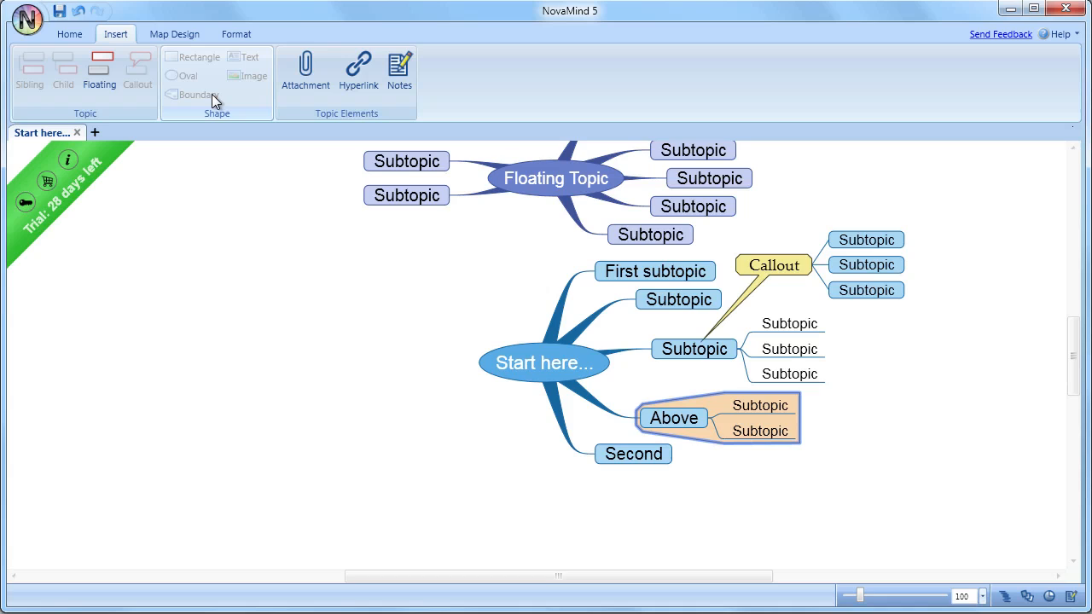
mouse_move(225, 77)
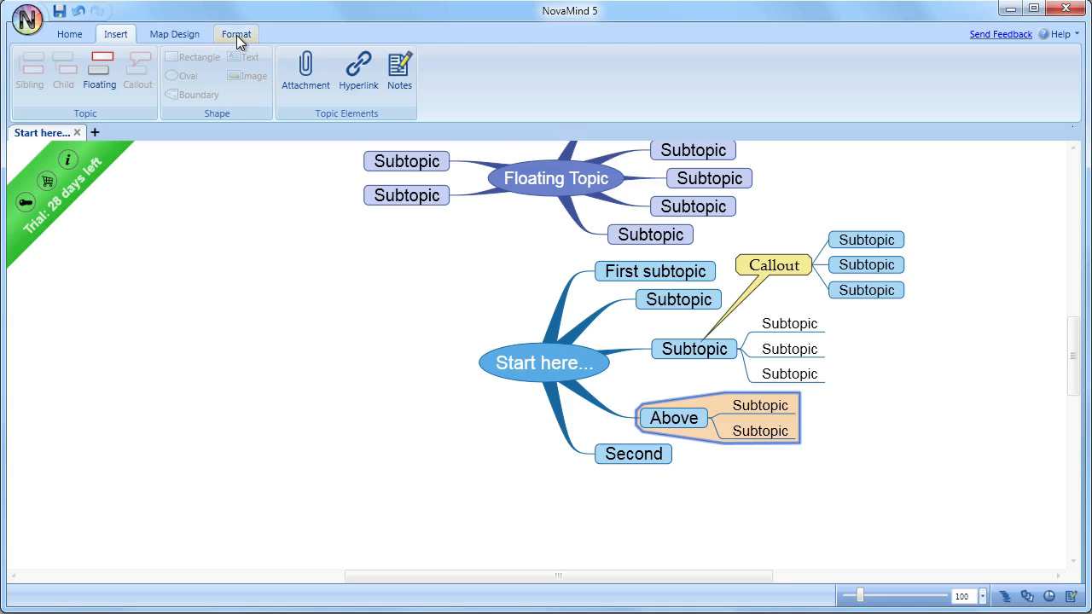
Step: Switch to the Format ribbon for the new boundary around Above
click(235, 35)
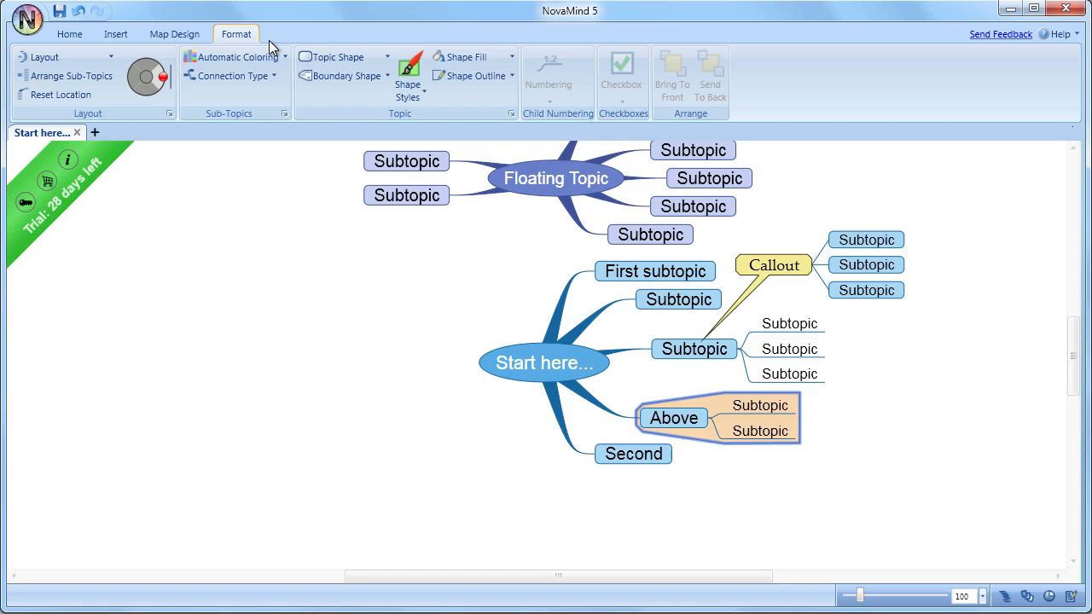
mouse_move(344, 75)
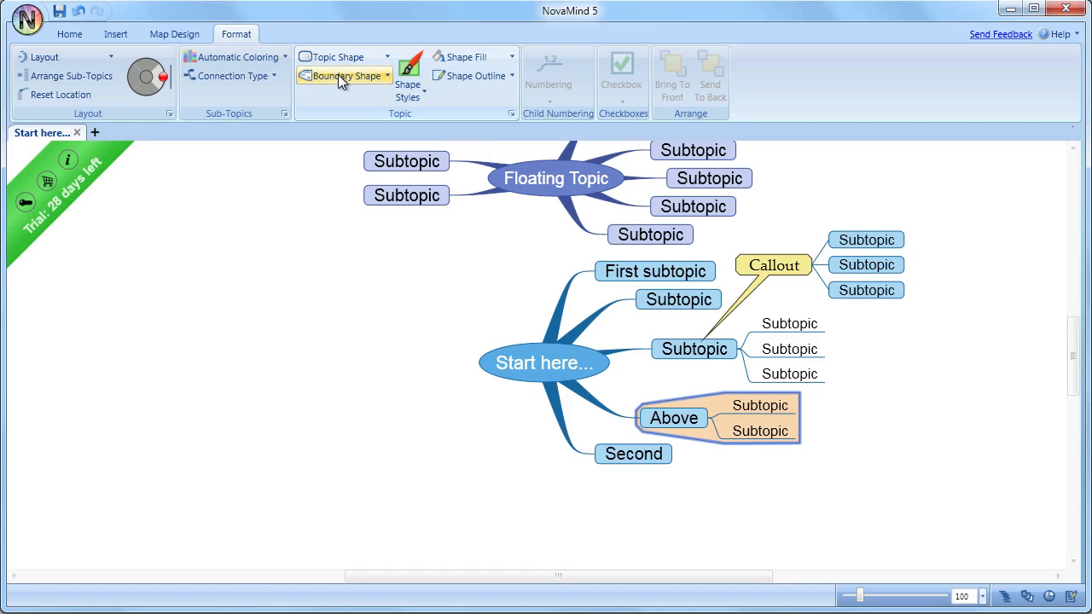
Step: Set the boundary's chamfer corner amount to 25 and margin to 31 in Format Shape
click(341, 75)
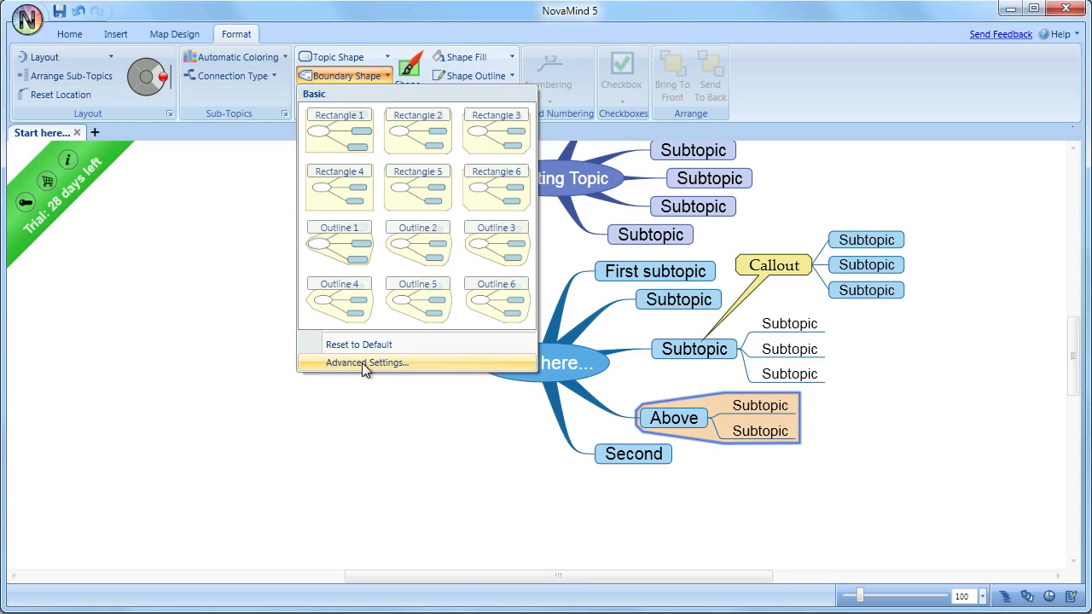
click(365, 361)
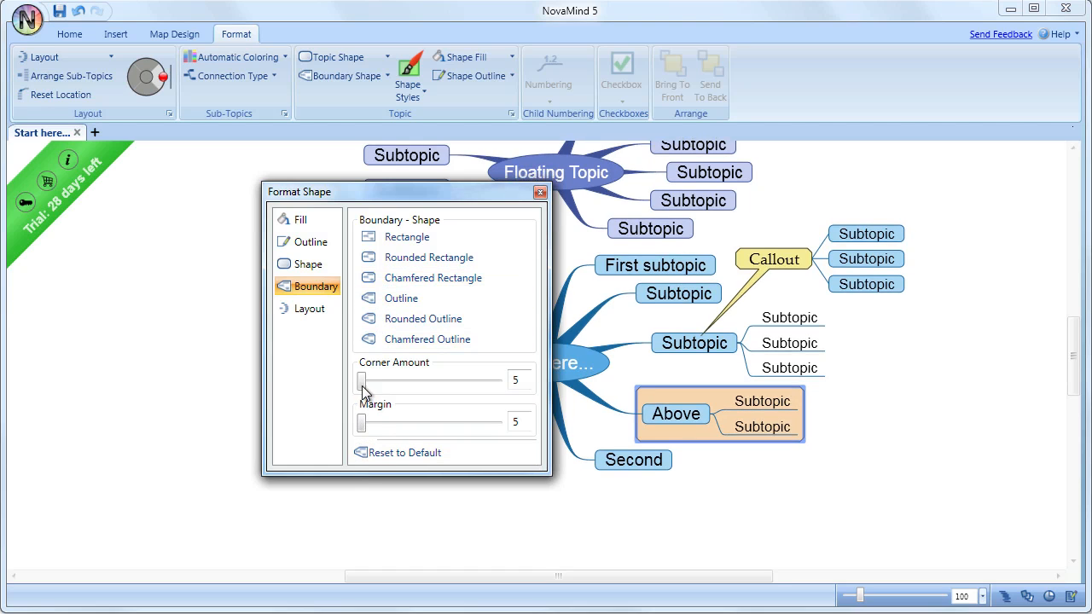
drag(361, 381, 390, 380)
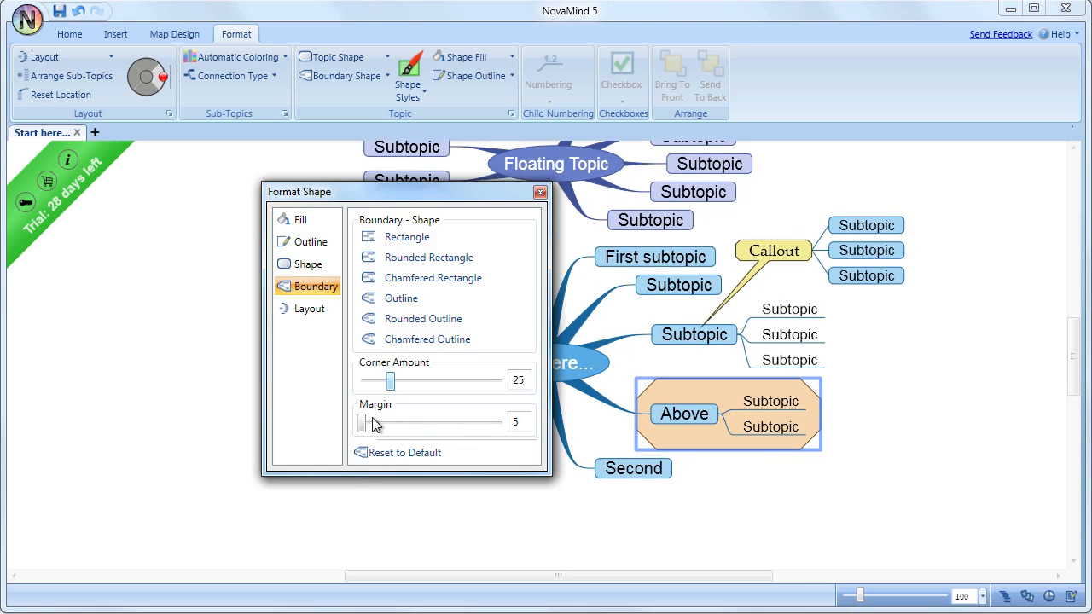
drag(361, 422, 386, 421)
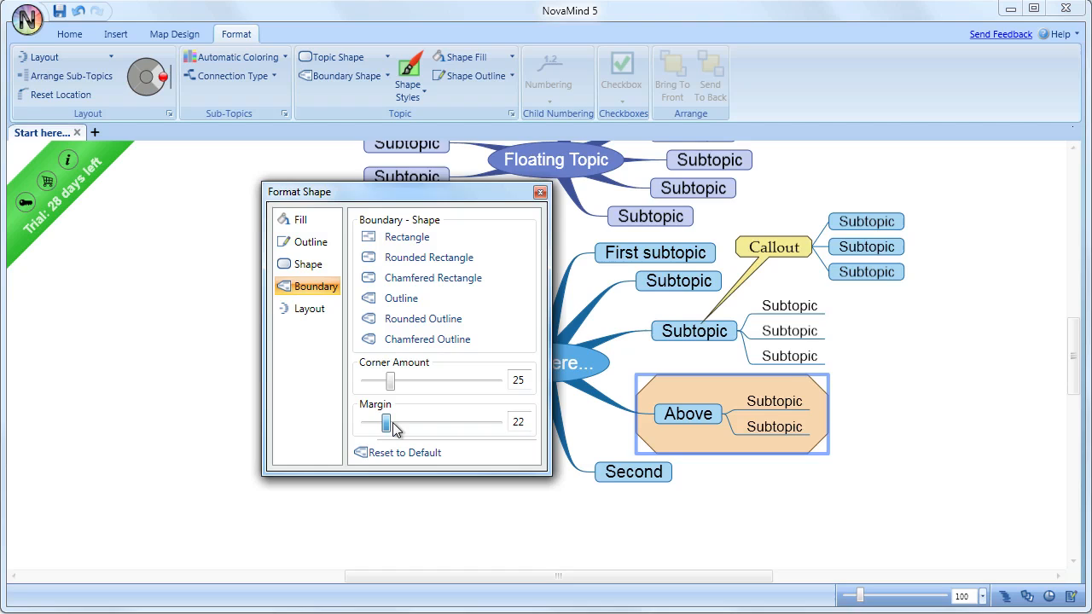
drag(386, 423, 401, 423)
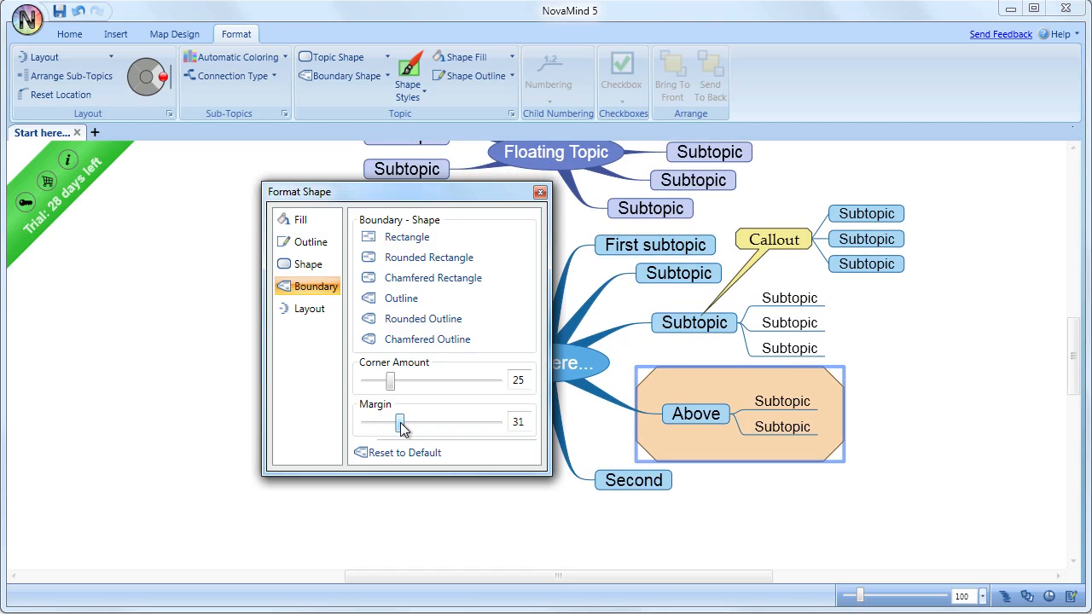
mouse_move(539, 191)
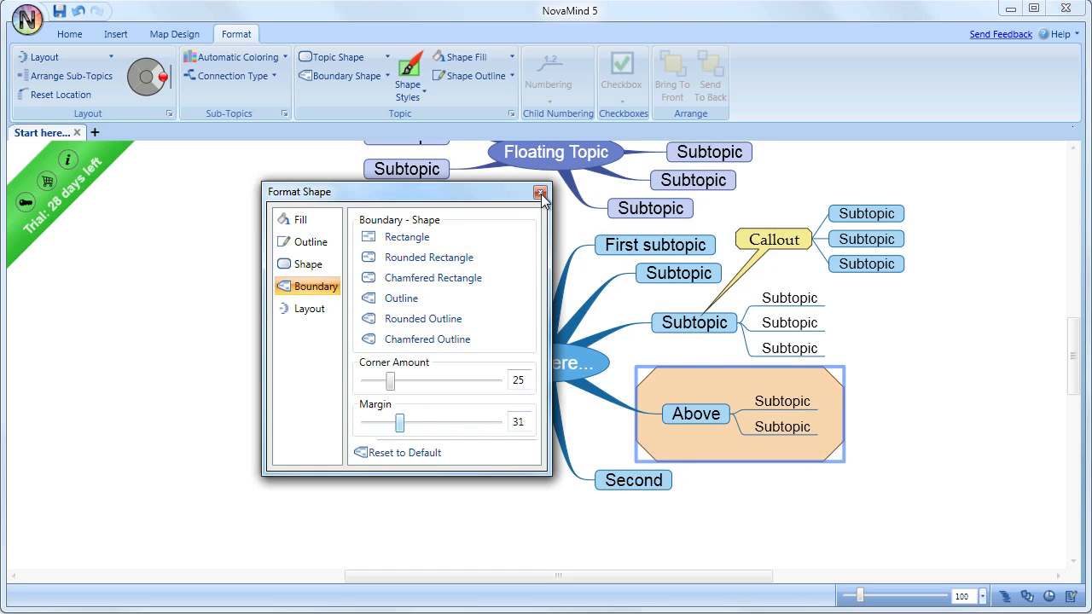
click(539, 191)
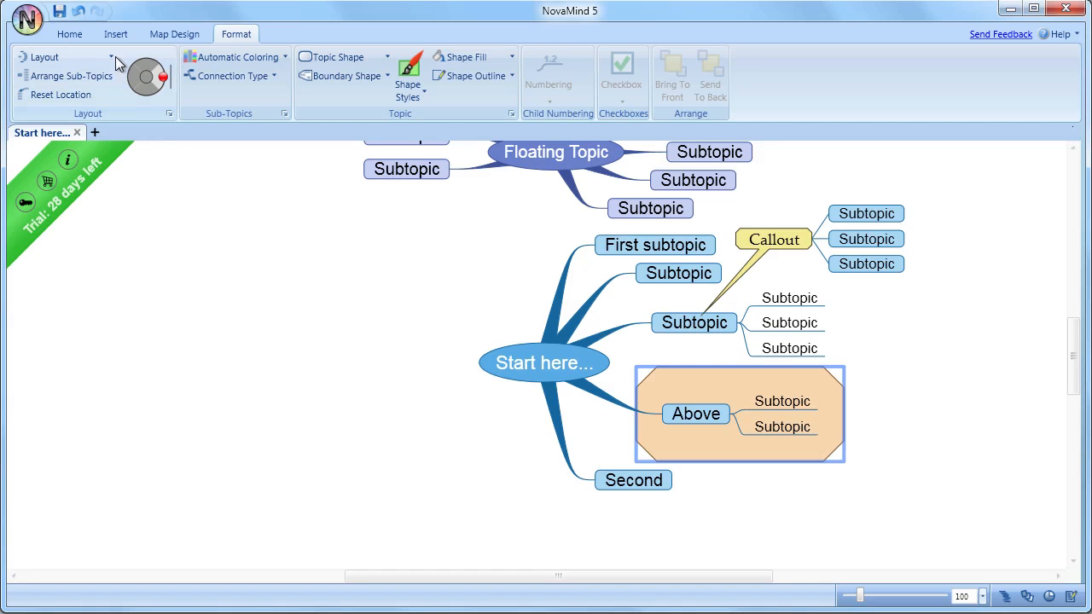
Step: Add a text shape reading "Text on the shape" and position it lower right
click(110, 34)
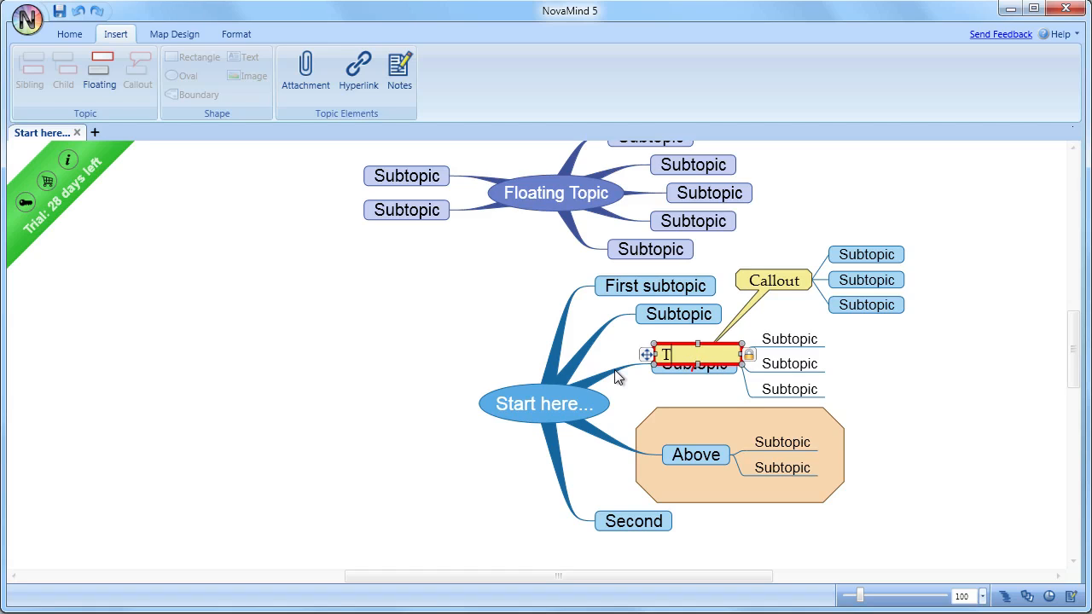
text(Text on the shape)
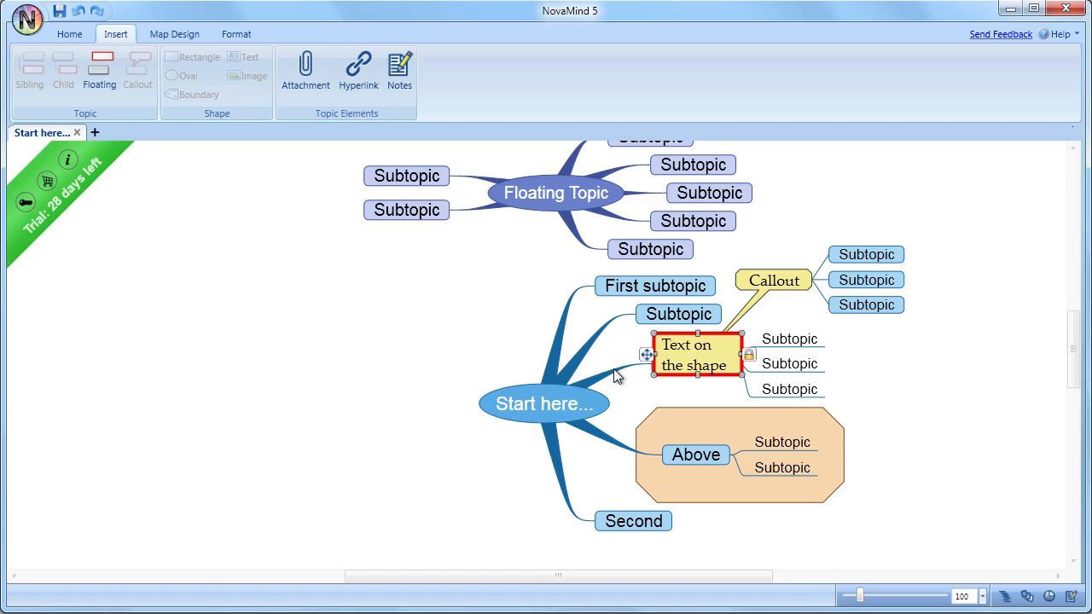
mouse_move(683, 351)
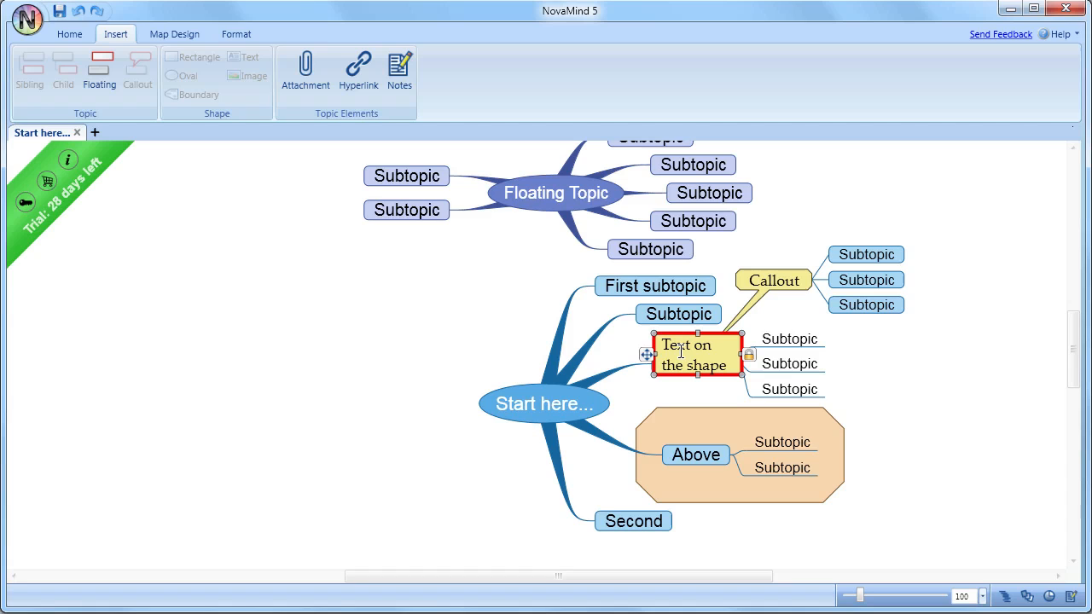
drag(682, 353, 720, 379)
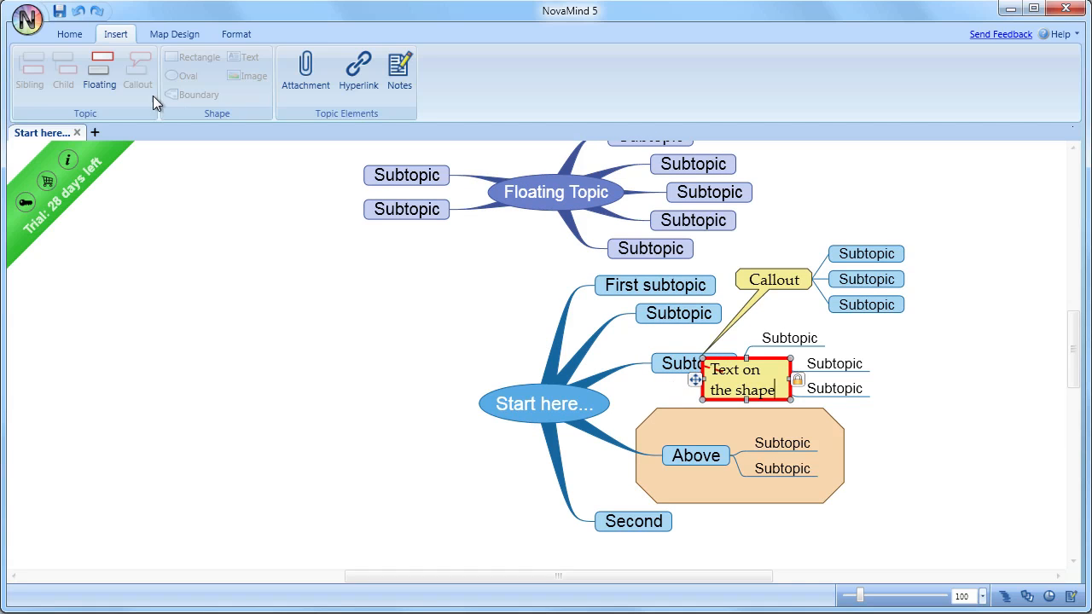
mouse_move(196, 35)
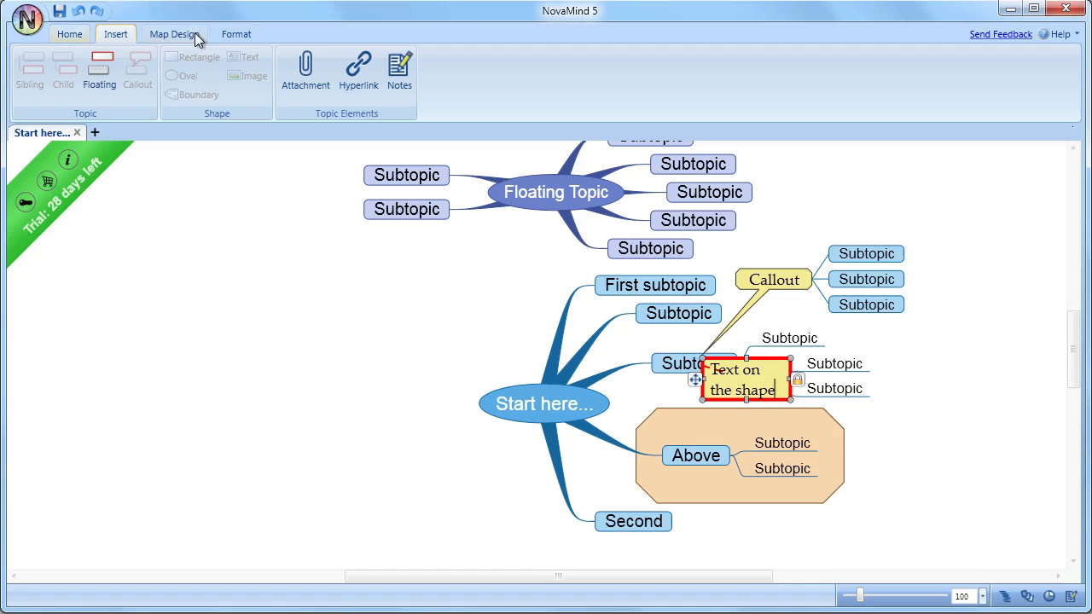
Step: Send the text shape behind the surrounding topics with Send To Back
click(235, 34)
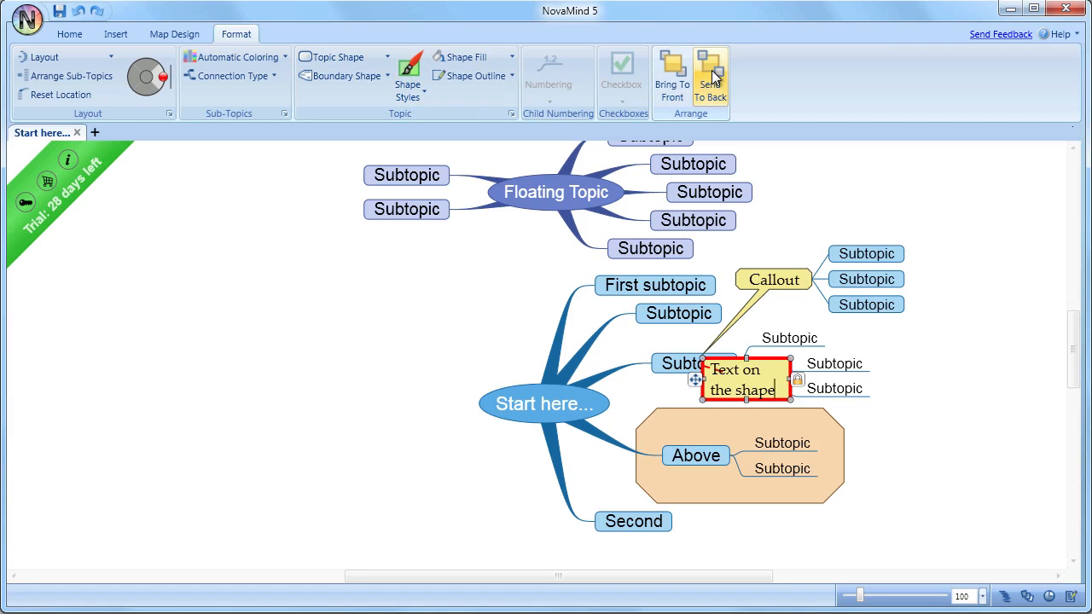
click(713, 77)
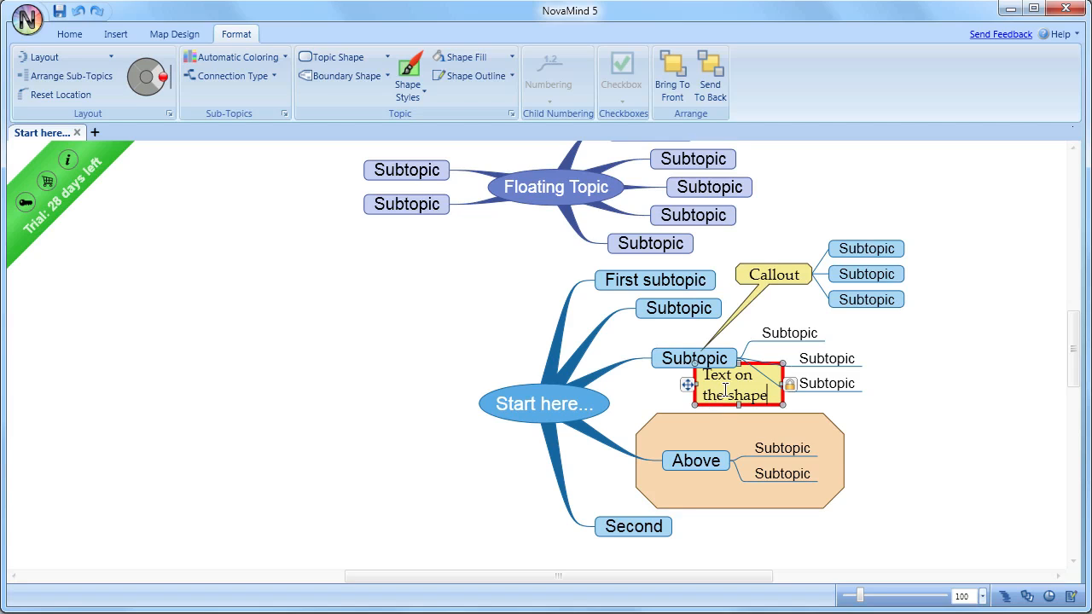
mouse_move(727, 399)
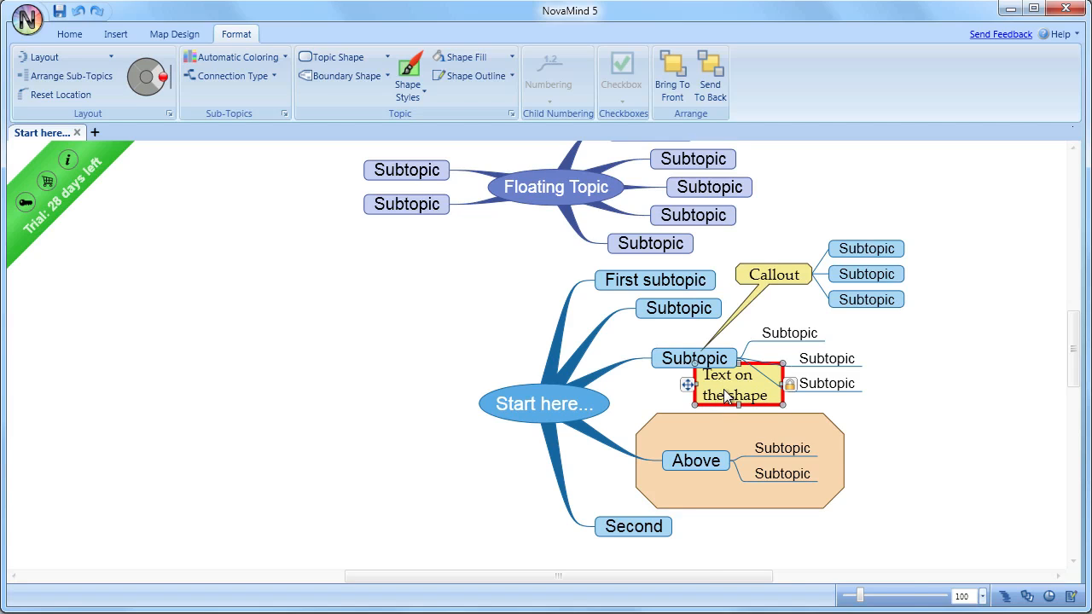
Step: Set Ignore Shape in Layout on the text shape, then select the Above topic
right_click(733, 396)
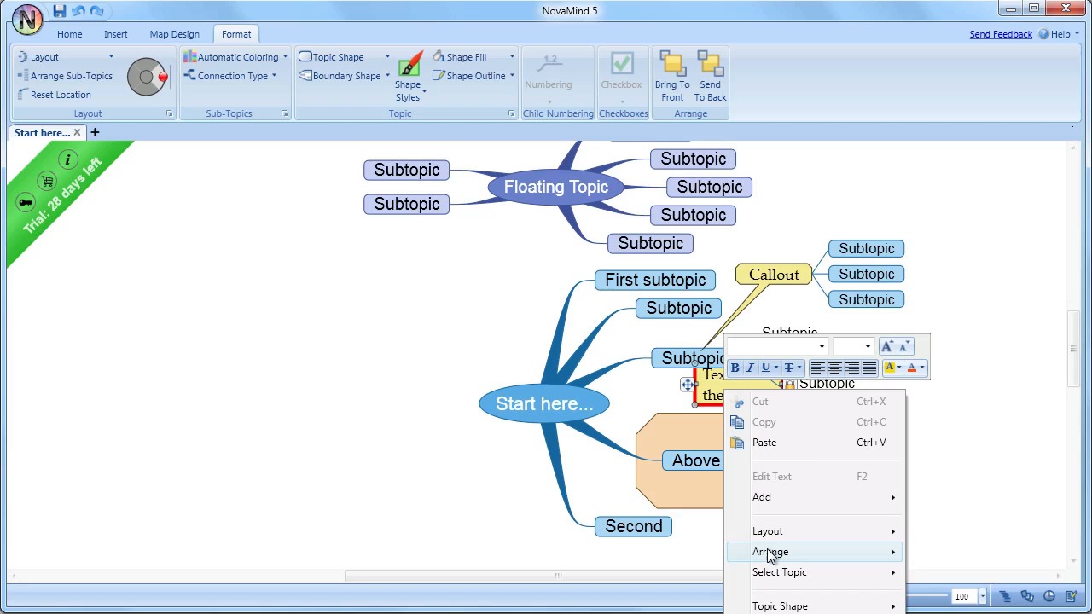
mouse_move(802, 531)
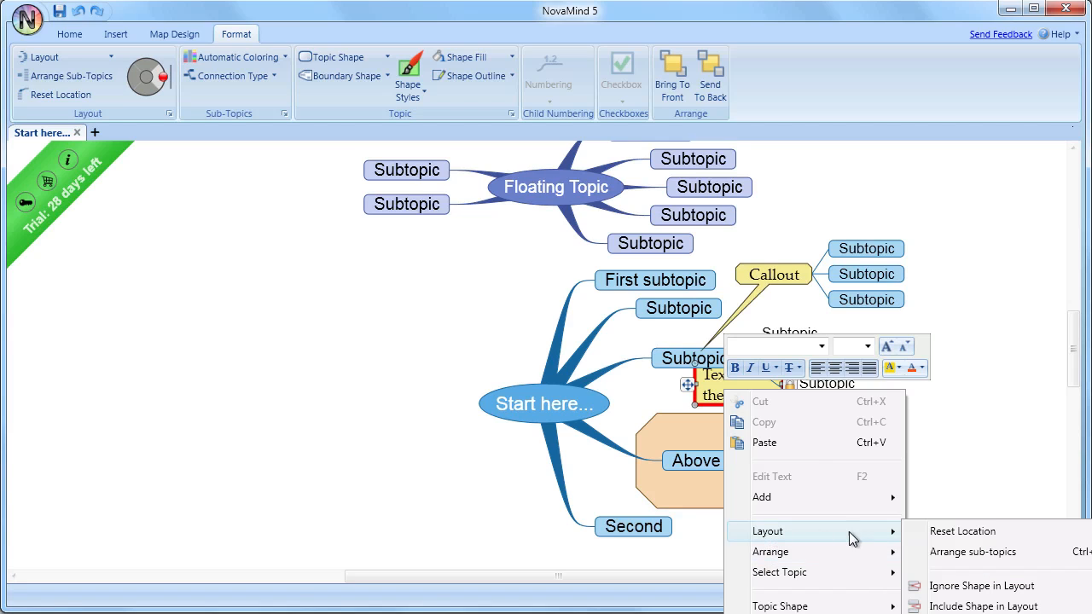
mouse_move(982, 585)
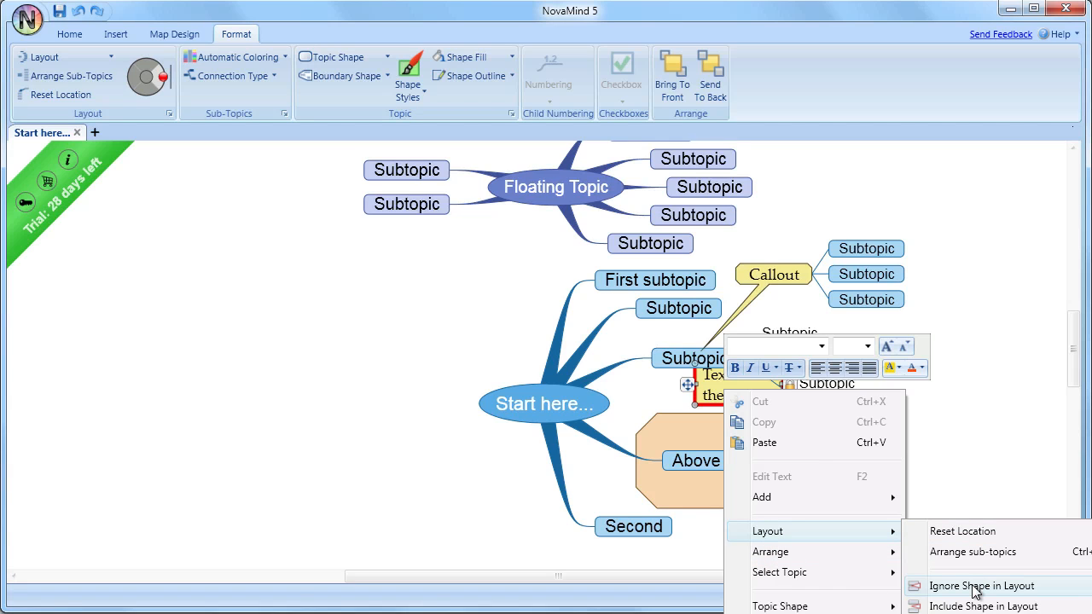
click(983, 586)
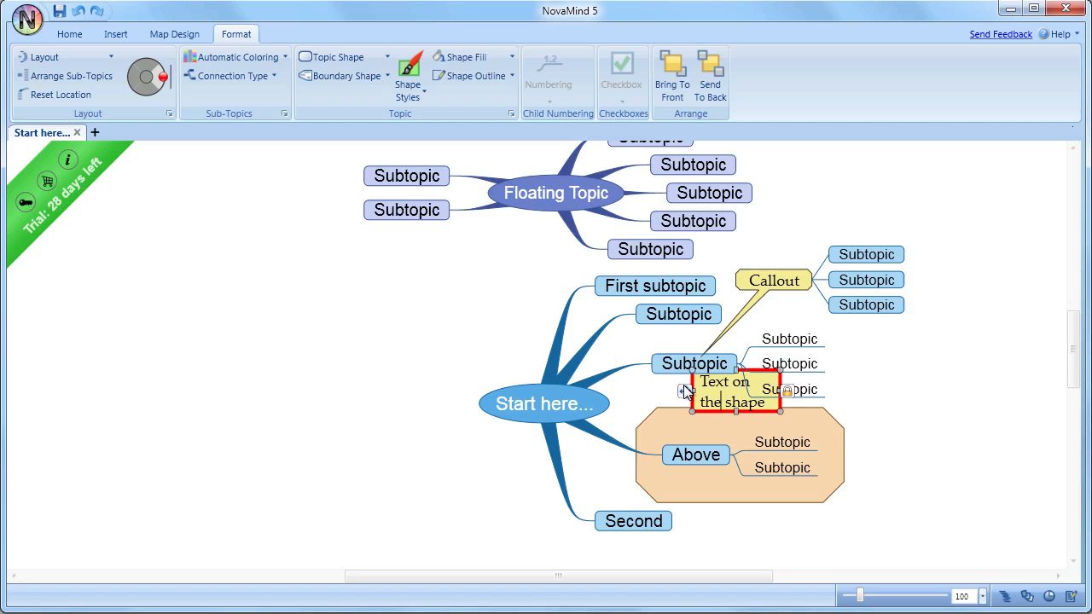
mouse_move(689, 411)
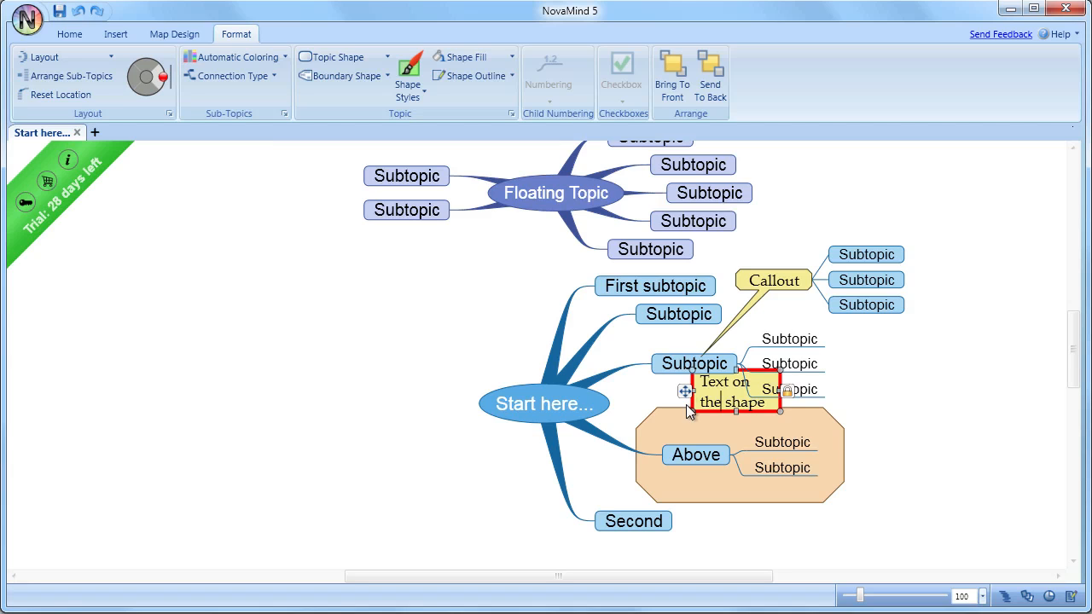
click(696, 455)
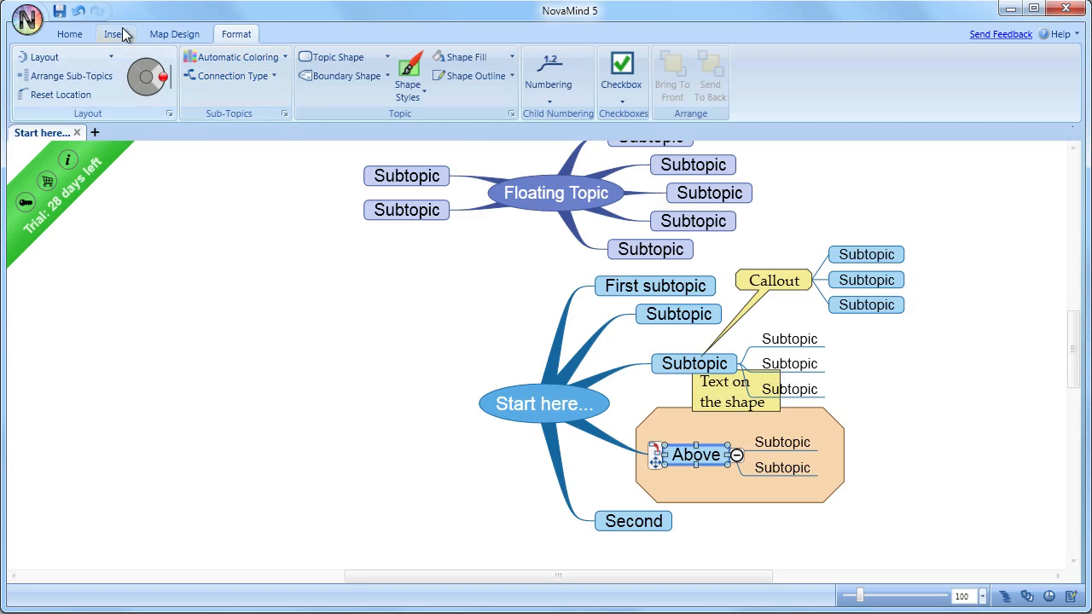
Step: Add an Oval boundary under Above and select the Start here... topic
click(116, 34)
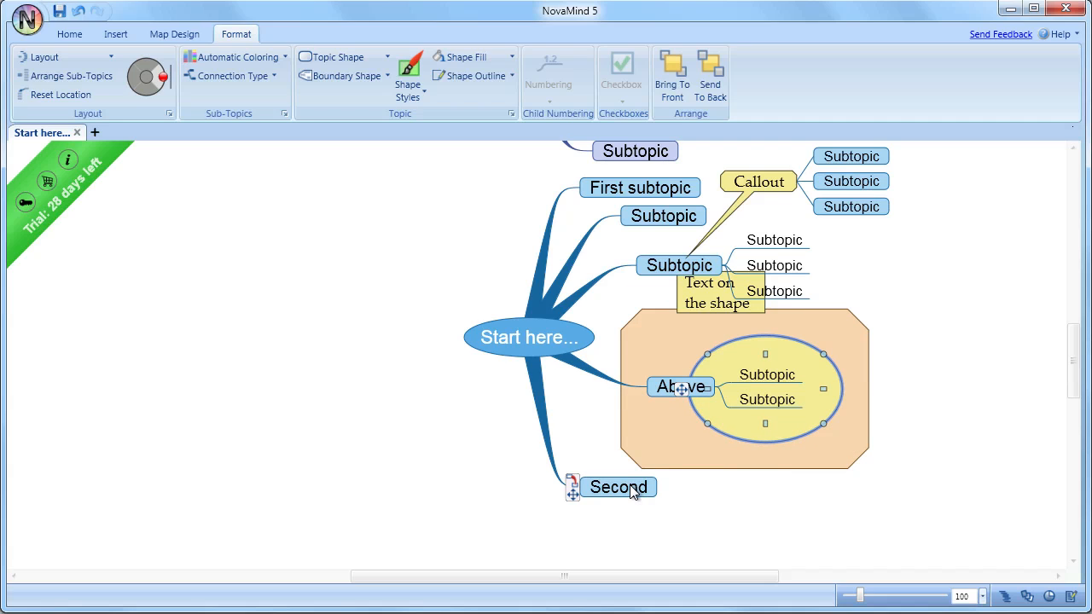
click(529, 338)
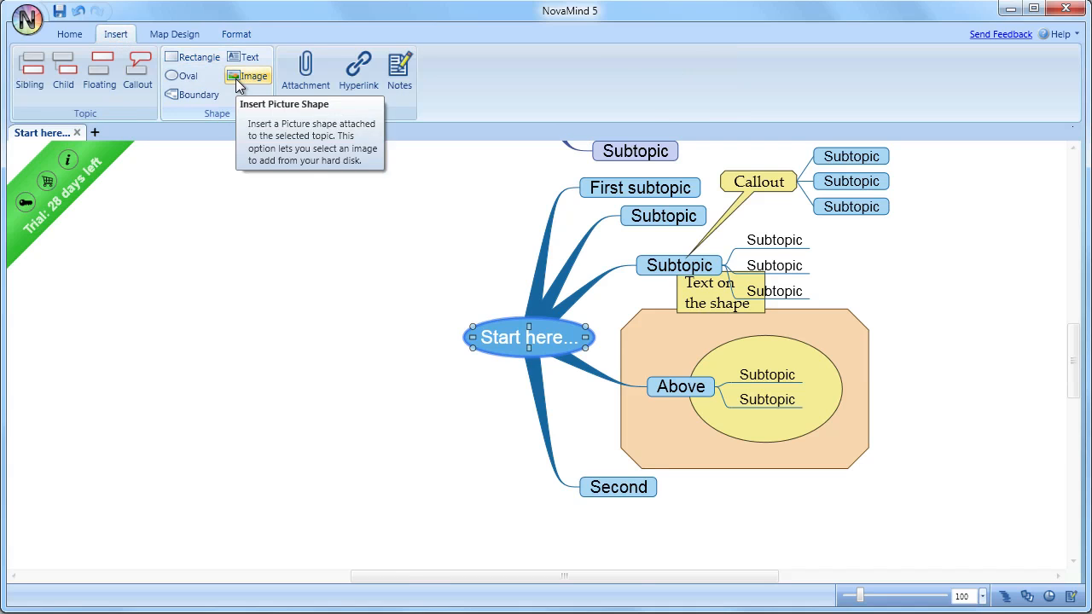
Step: Attach an image to Start here... and set it to Ignore Shape in Layout
click(247, 71)
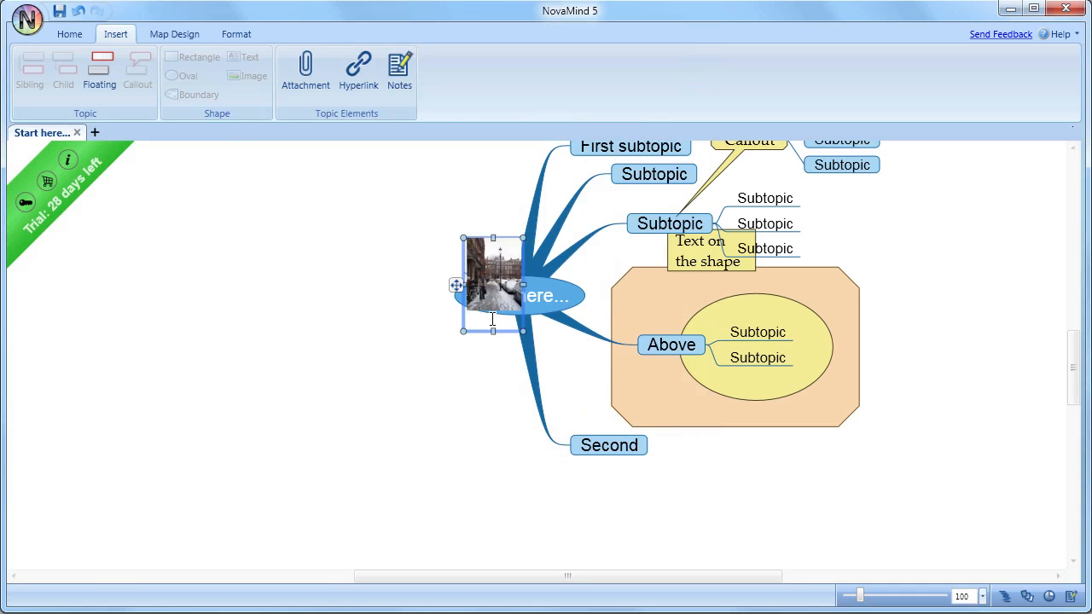
mouse_move(502, 311)
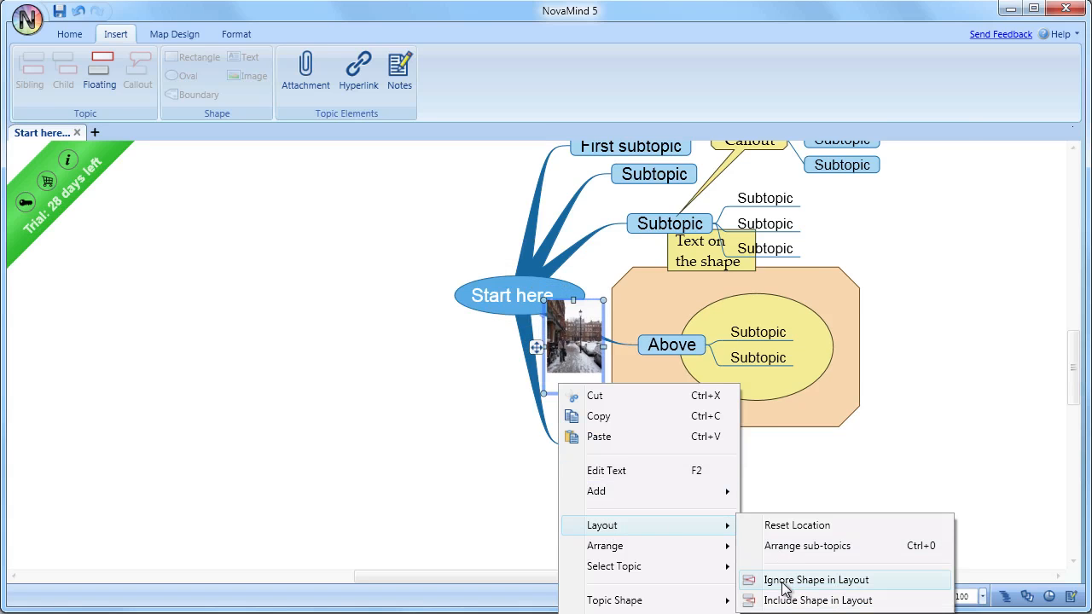
click(819, 580)
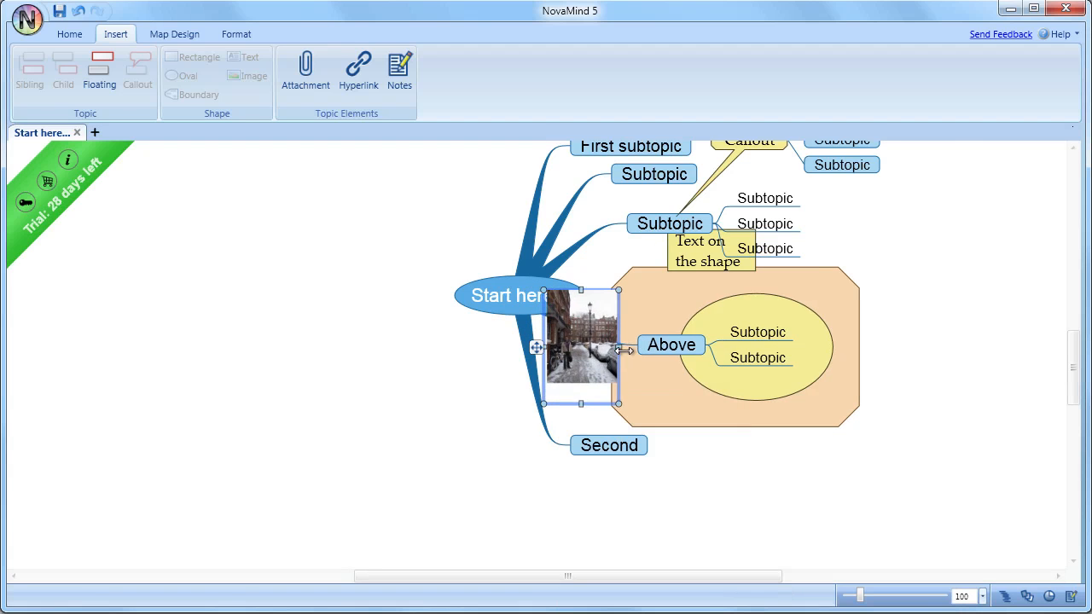